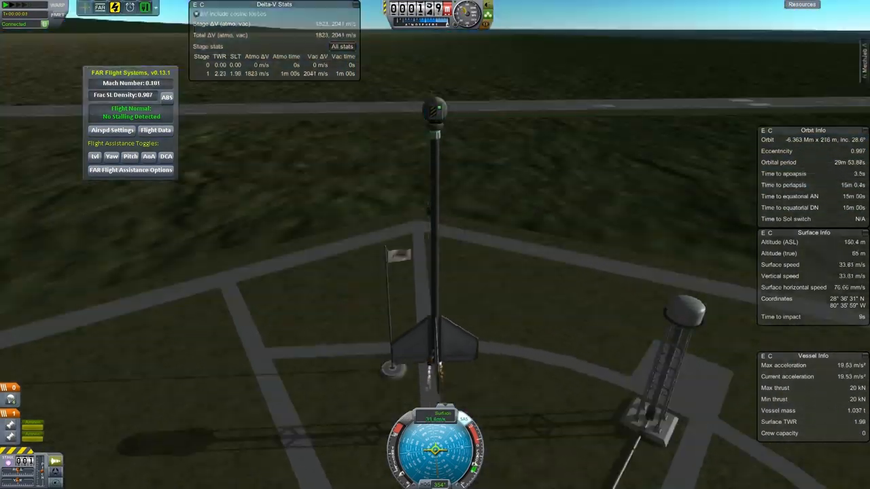
Stage the probe rocket to ignite the engine and lift off from the pad.
{"action": "left_click", "coordinate": [155, 131]}
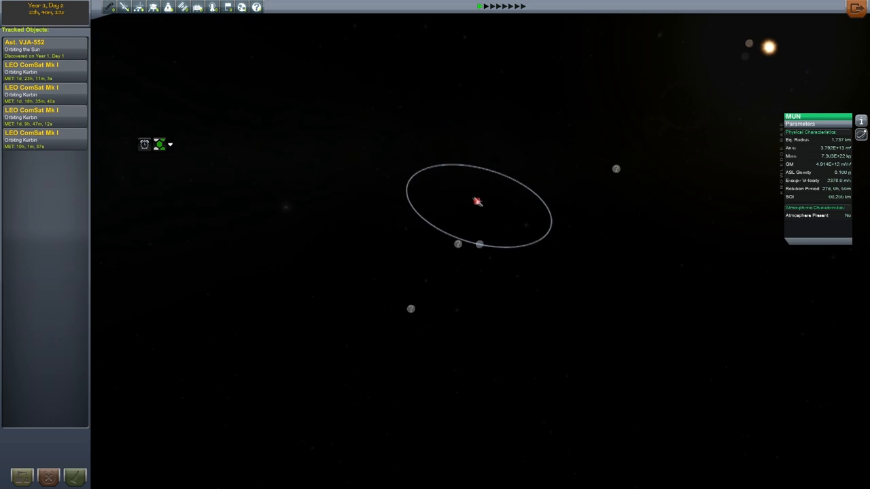
Zoom the map view in close on Moho after focusing it.
{"action": "scroll", "scroll_direction": "down", "scroll_amount": 3}
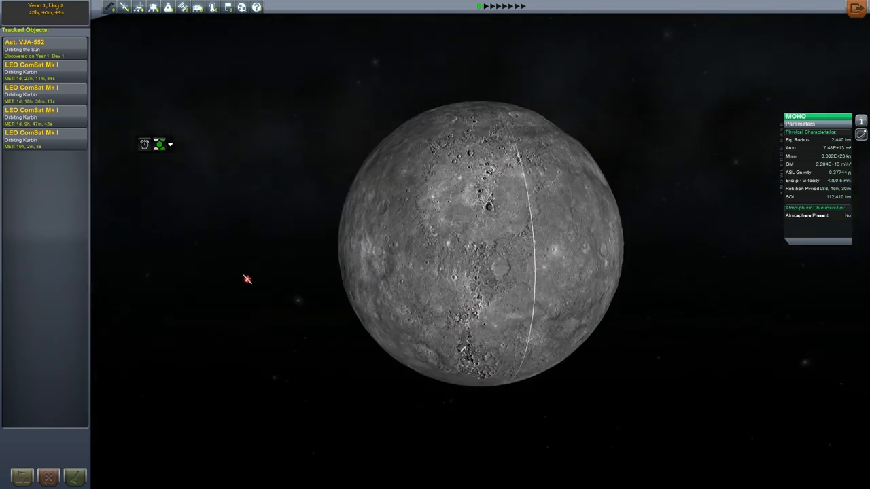
{"action": "scroll", "scroll_direction": "down", "scroll_amount": 3}
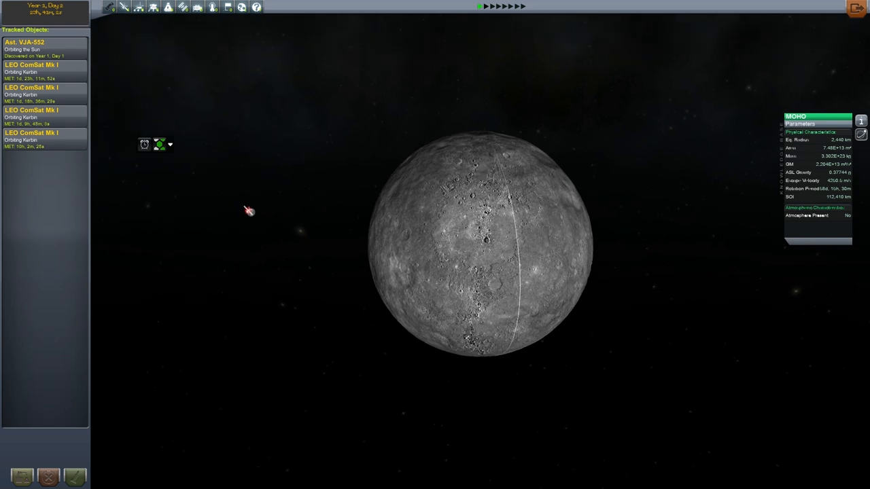
{"action": "scroll", "scroll_direction": "down", "scroll_amount": 3}
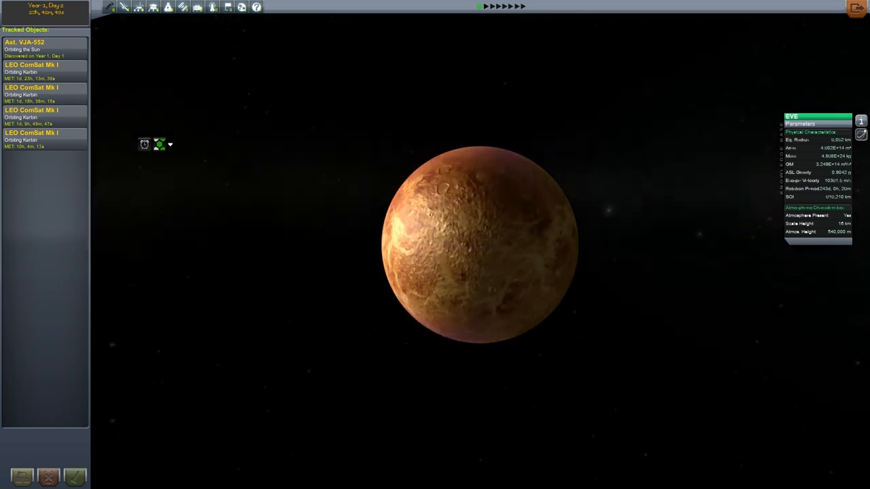
Zoom the map view in for a close look at Duna.
{"action": "scroll", "scroll_direction": "down", "scroll_amount": 3}
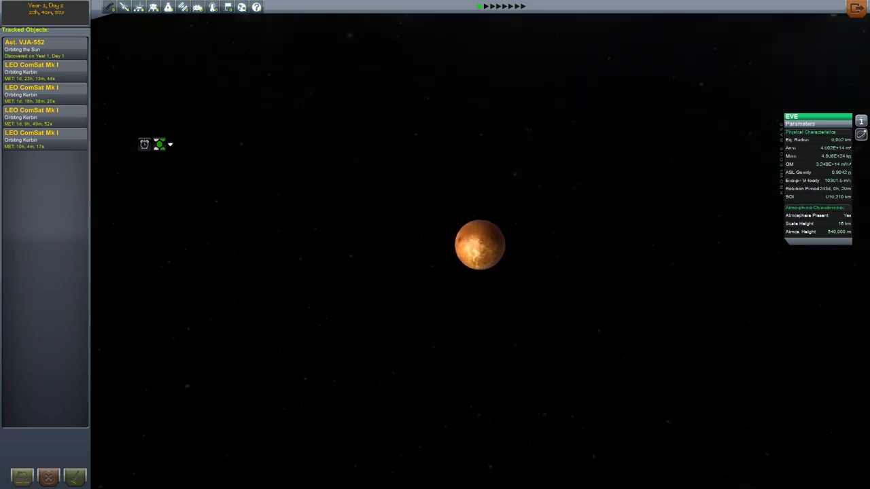
{"action": "scroll", "scroll_direction": "down", "scroll_amount": 3}
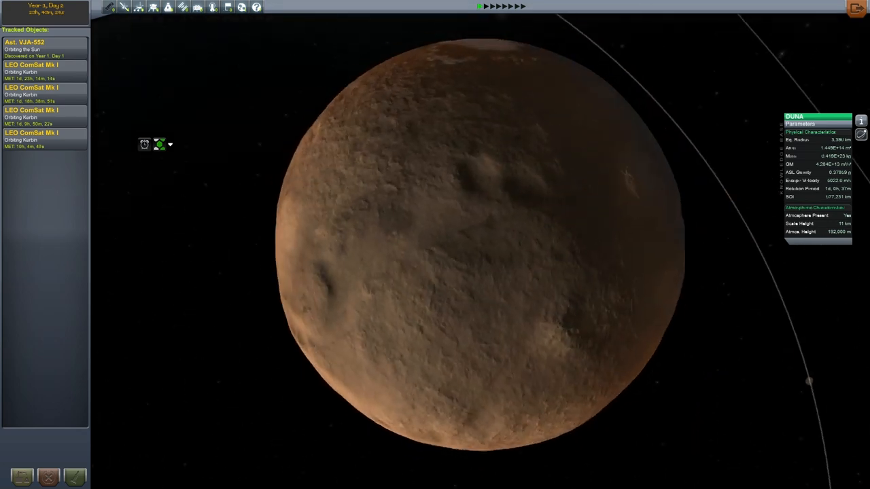
Zoom around Duna and its small moon to show the moon's orbit lines.
{"action": "scroll", "scroll_direction": "down", "scroll_amount": 3}
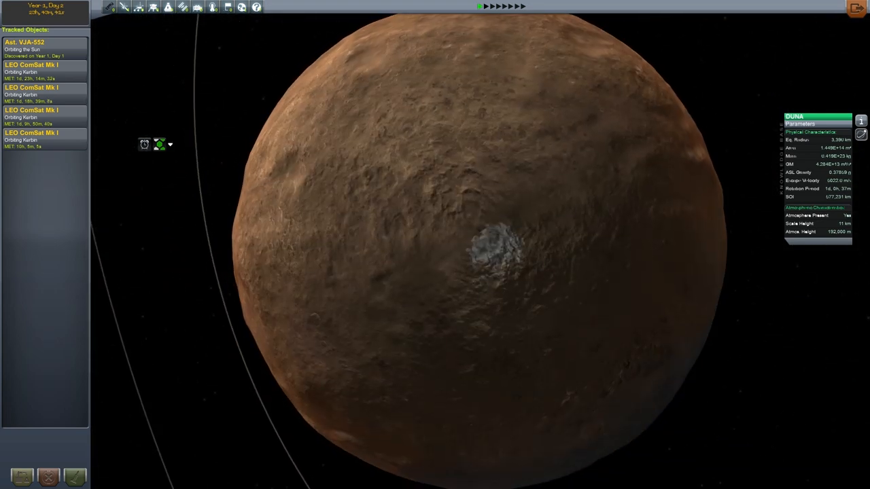
{"action": "scroll", "scroll_direction": "down", "scroll_amount": 3}
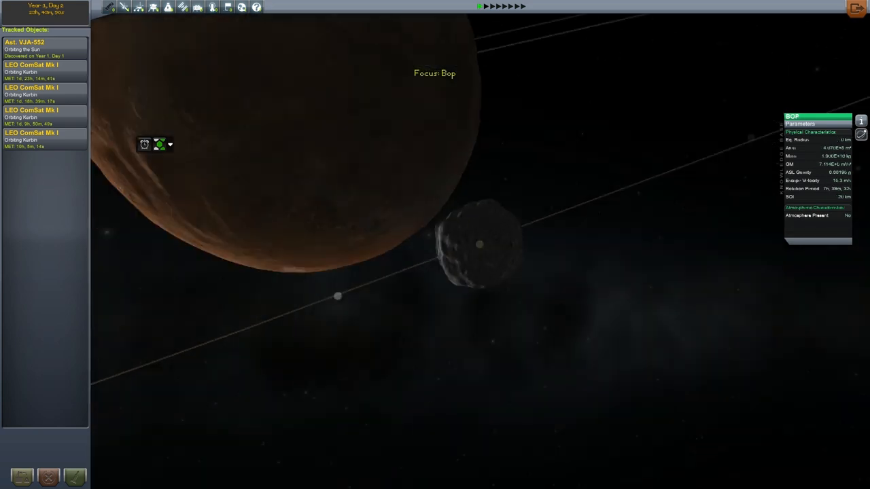
{"action": "scroll", "scroll_direction": "down", "scroll_amount": 3}
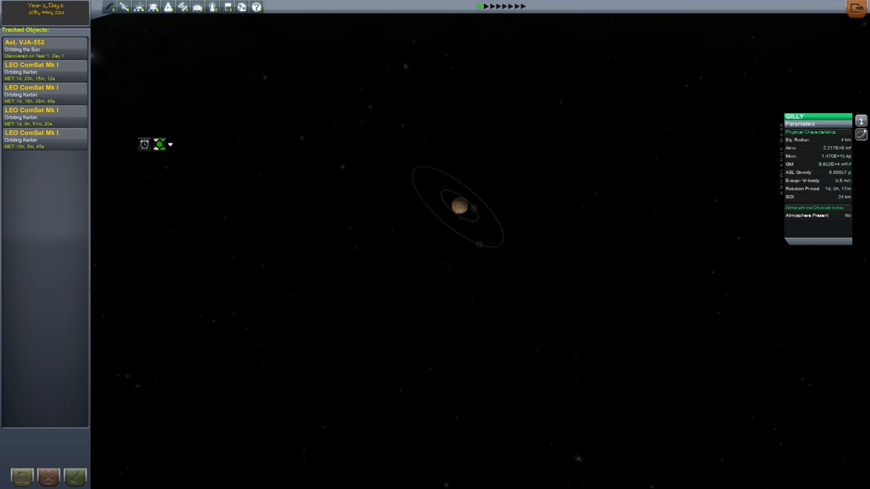
{"action": "scroll", "scroll_direction": "down", "scroll_amount": 3}
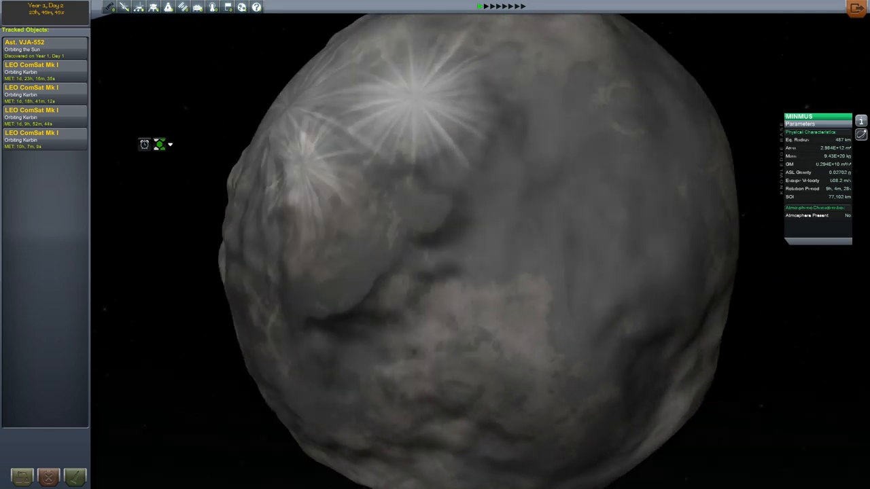
Zoom the map view on Jool to show the gas giant and its characteristics.
{"action": "scroll", "scroll_direction": "down", "scroll_amount": 3}
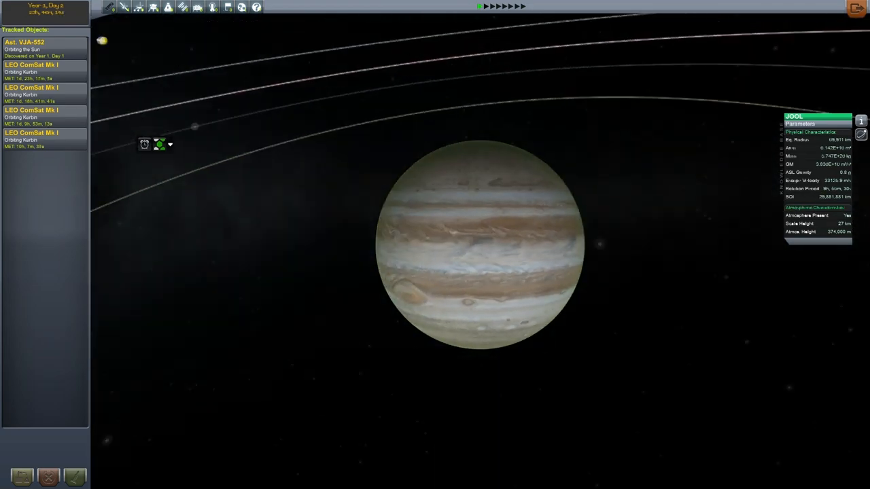
Zoom through Jool's moons until the ringed giant Sentar is centred.
{"action": "scroll", "scroll_direction": "up", "scroll_amount": 3}
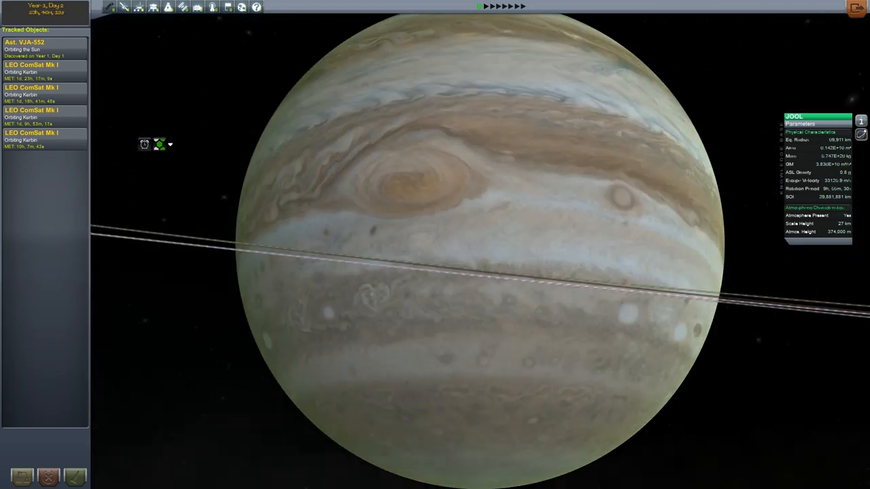
{"action": "scroll", "scroll_direction": "down", "scroll_amount": 3}
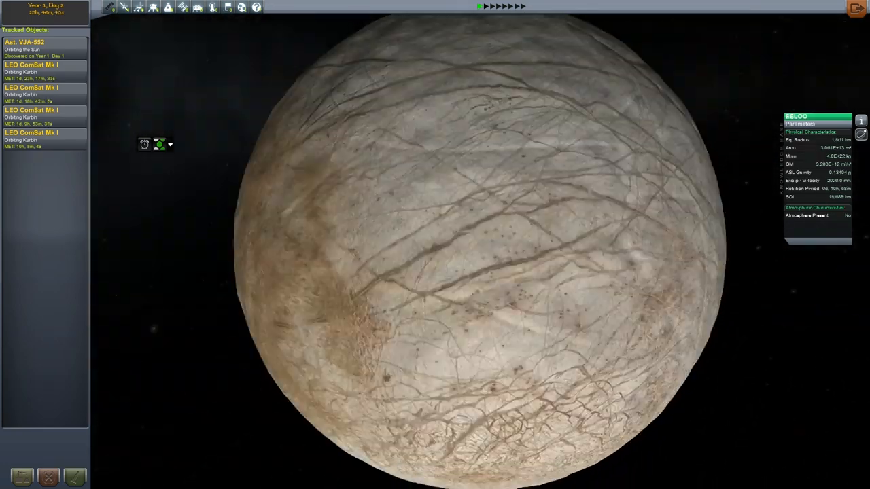
{"action": "scroll", "scroll_direction": "down", "scroll_amount": 3}
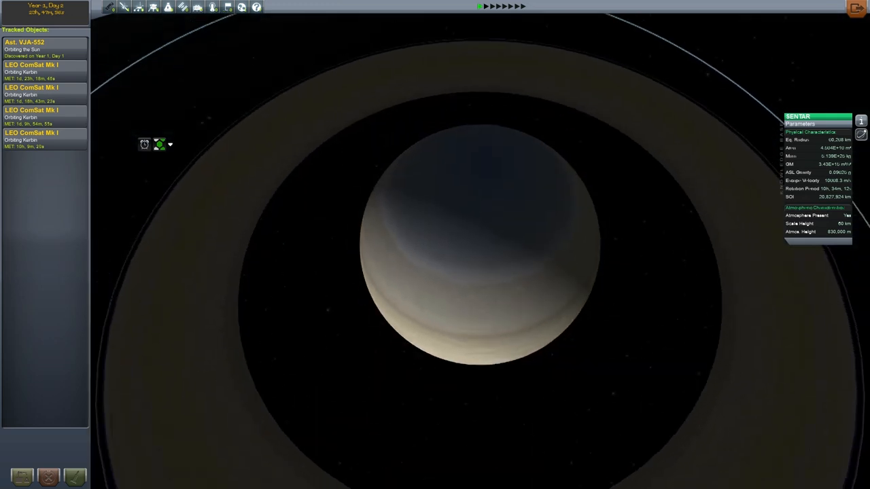
Zoom in on Erin and its moons, ending on the icy moon Skelton.
{"action": "scroll", "scroll_direction": "down", "scroll_amount": 3}
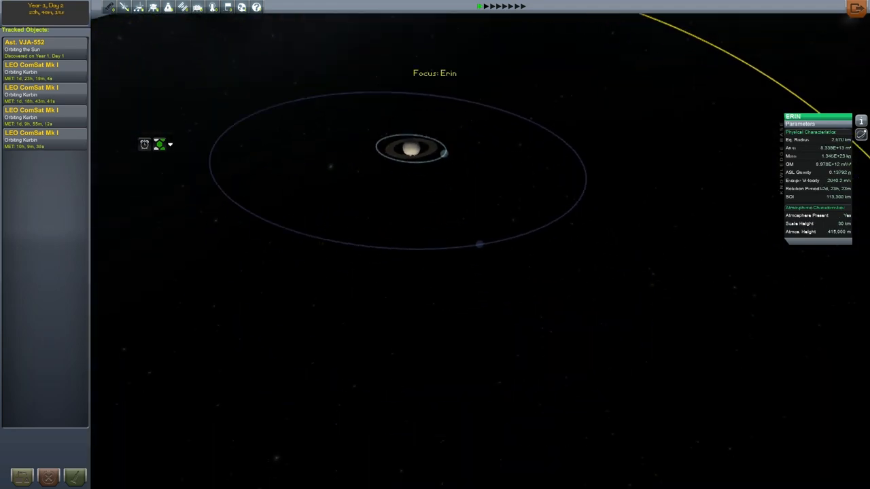
{"action": "scroll", "scroll_direction": "down", "scroll_amount": 3}
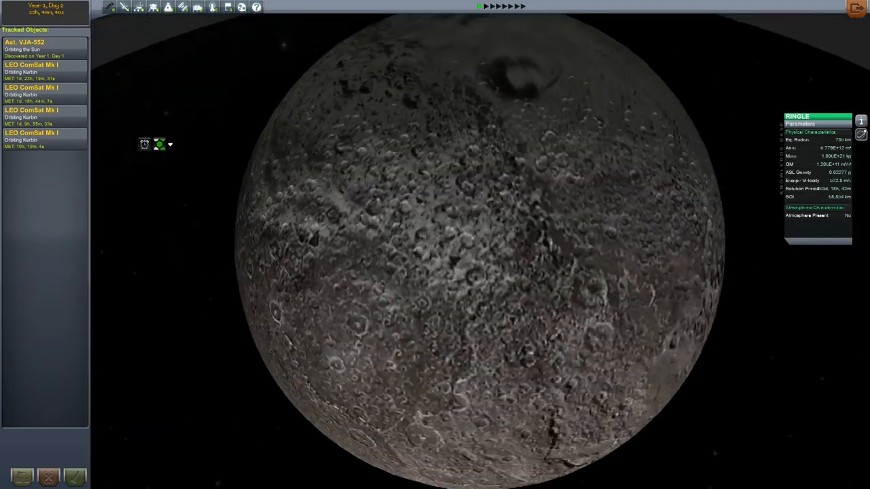
{"action": "scroll", "scroll_direction": "down", "scroll_amount": 3}
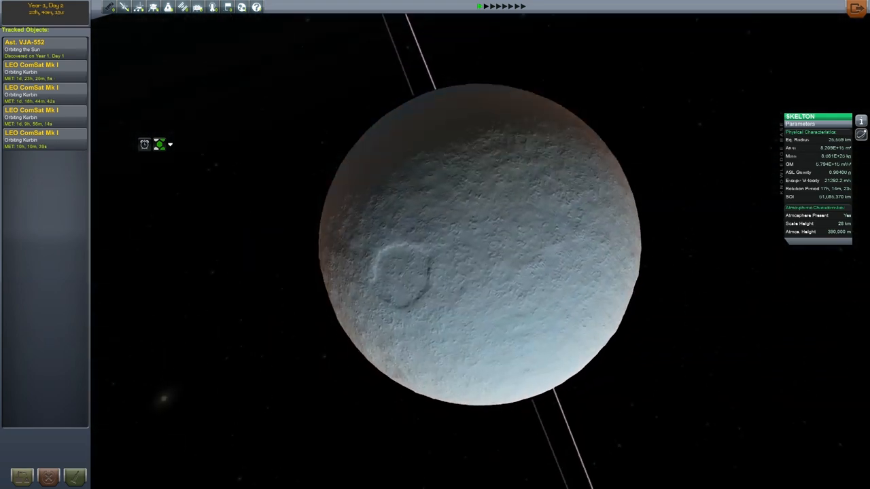
Zoom on the cratered moon Thud, then pull back to its surrounding orbit lines.
{"action": "scroll", "scroll_direction": "down", "scroll_amount": 3}
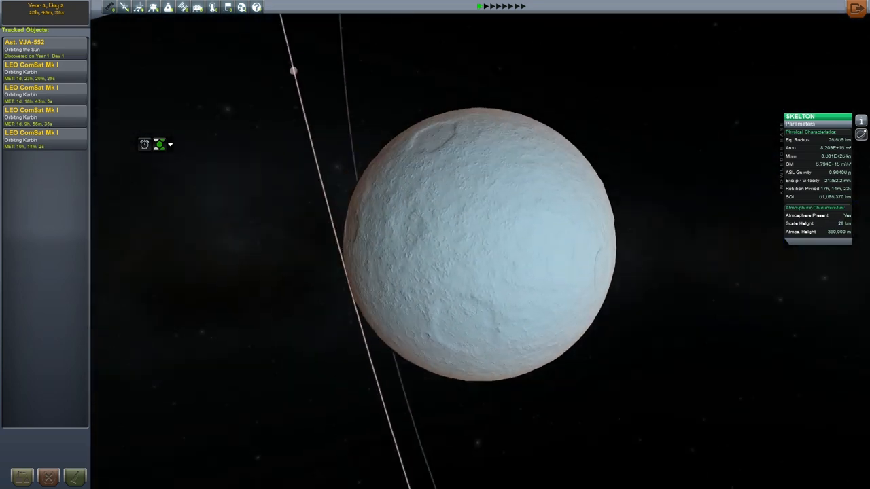
{"action": "scroll", "scroll_direction": "down", "scroll_amount": 3}
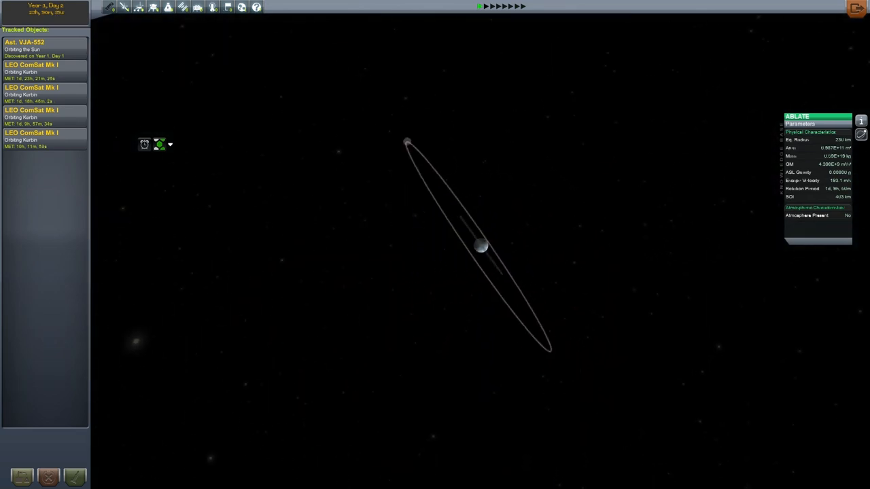
{"action": "scroll", "scroll_direction": "down", "scroll_amount": 3}
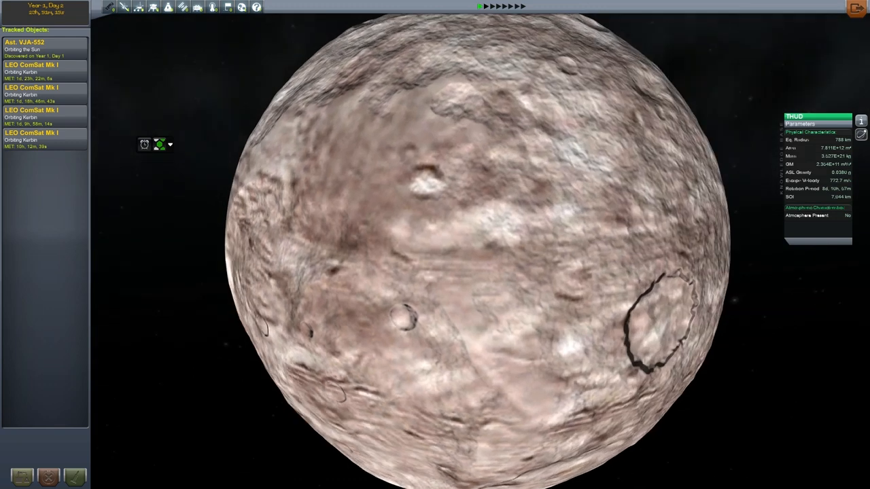
{"action": "scroll", "scroll_direction": "down", "scroll_amount": 3}
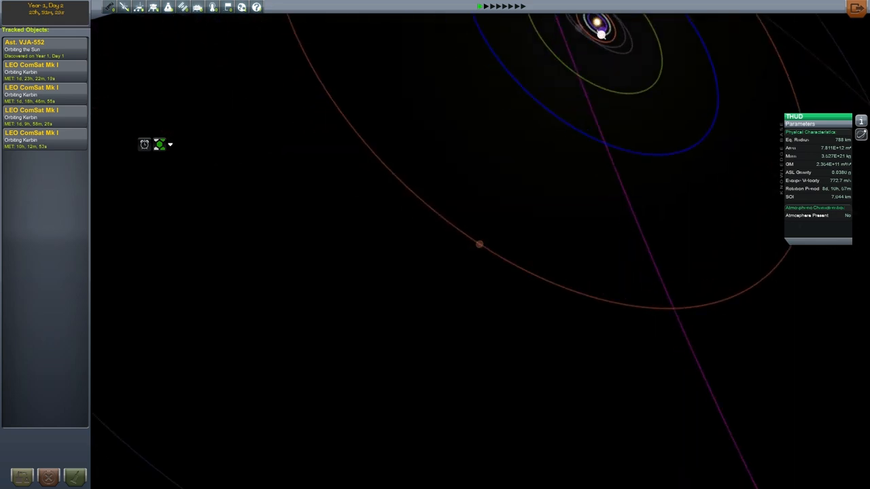
Focus the ocean moon Laythe, then zoom toward the neighbouring grey moon Ascension.
{"action": "left_click", "coordinate": [478, 245]}
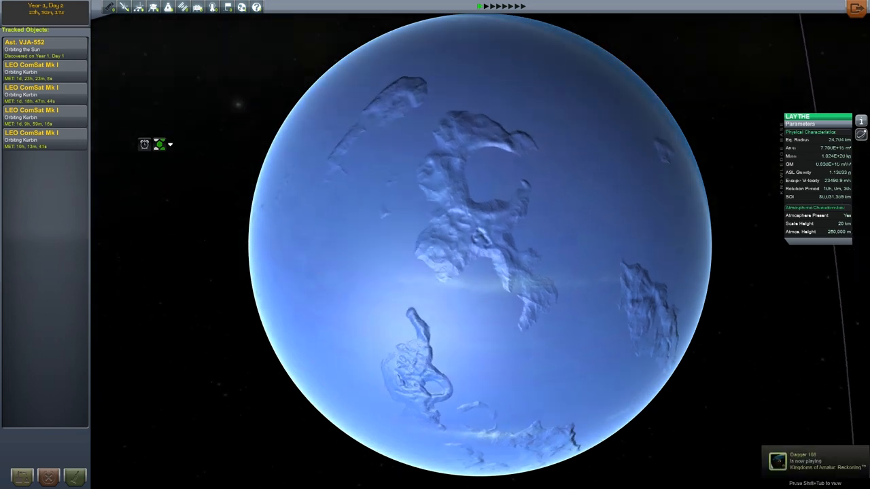
{"action": "scroll", "scroll_direction": "down", "scroll_amount": 3}
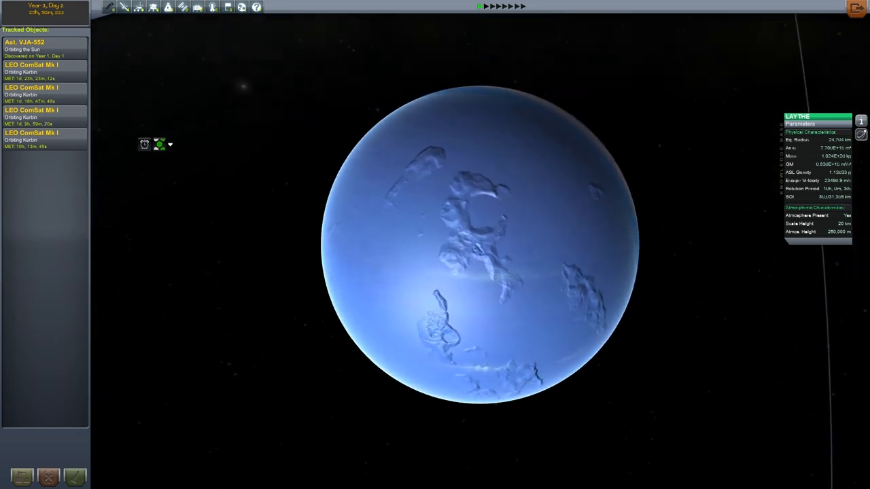
{"action": "scroll", "scroll_direction": "up", "scroll_amount": 3}
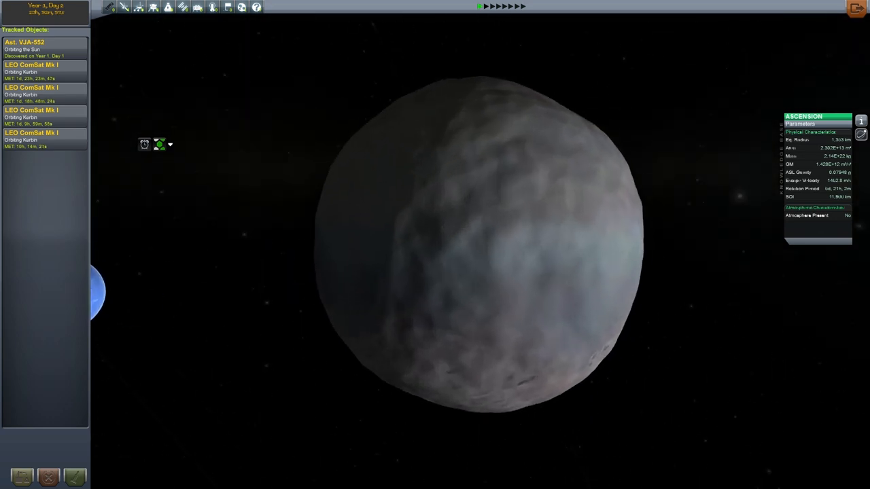
Zoom the map view in on the dwarf planet Dres.
{"action": "scroll", "scroll_direction": "down", "scroll_amount": 3}
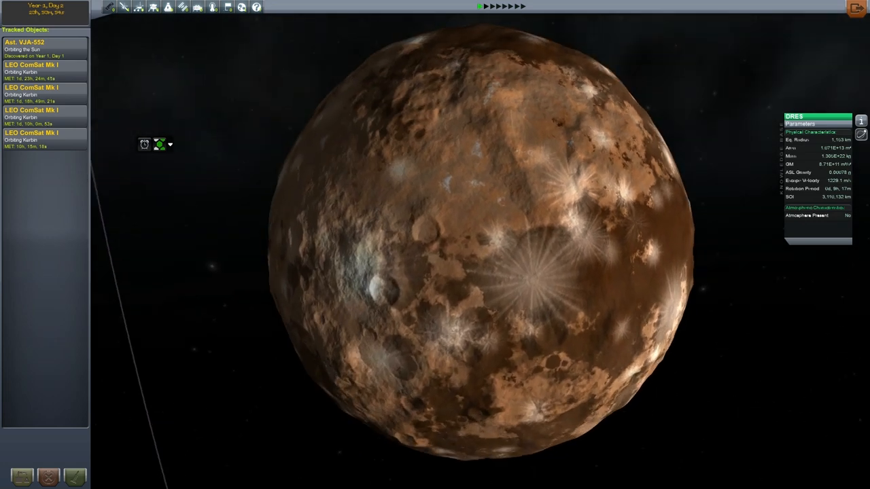
{"action": "scroll", "scroll_direction": "down", "scroll_amount": 3}
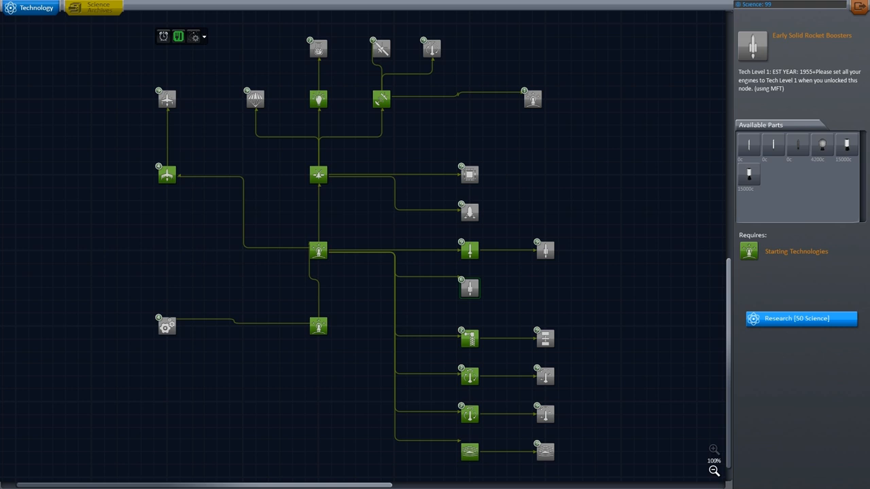
Inspect the Early Electronics (T1) node: its parts list, Early Probes prerequisite and 500-science cost.
{"action": "left_click", "coordinate": [469, 251]}
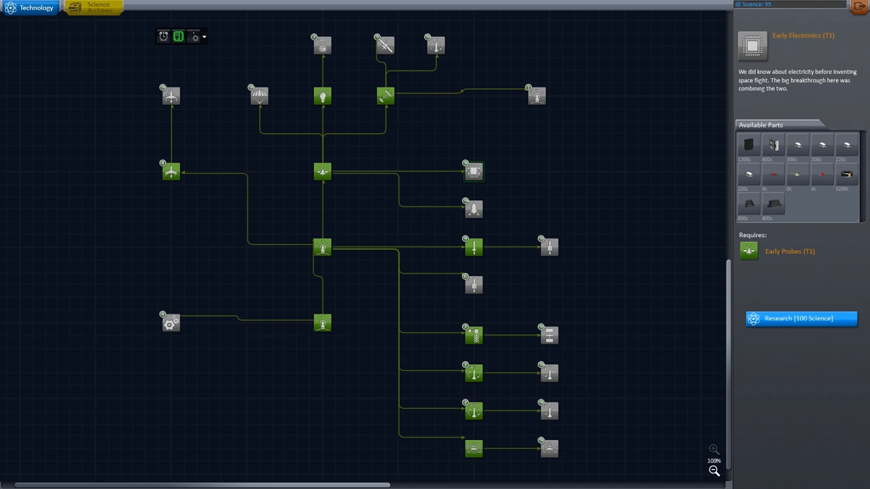
Browse Early Landing Legs, Early Capsules & Life Support and other nodes, ending on High Altitude Flight (needs Supersonic Flight, 500 science).
{"action": "left_click", "coordinate": [473, 210]}
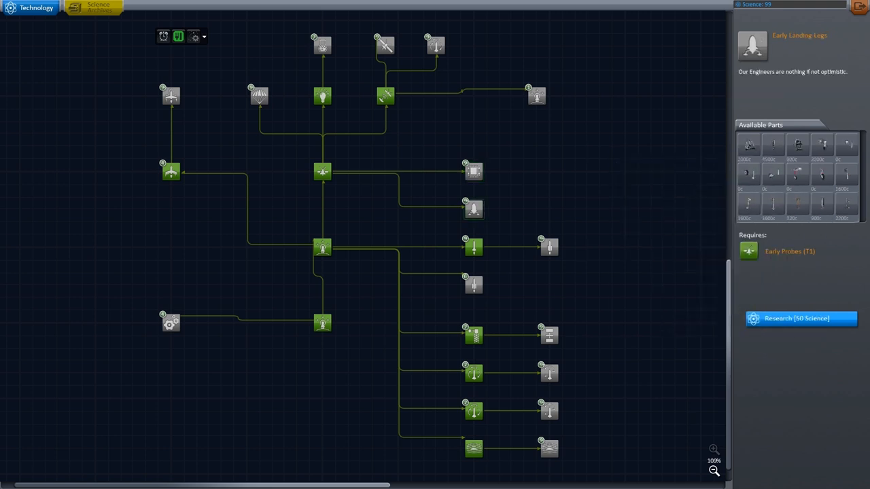
{"action": "left_click", "coordinate": [386, 95]}
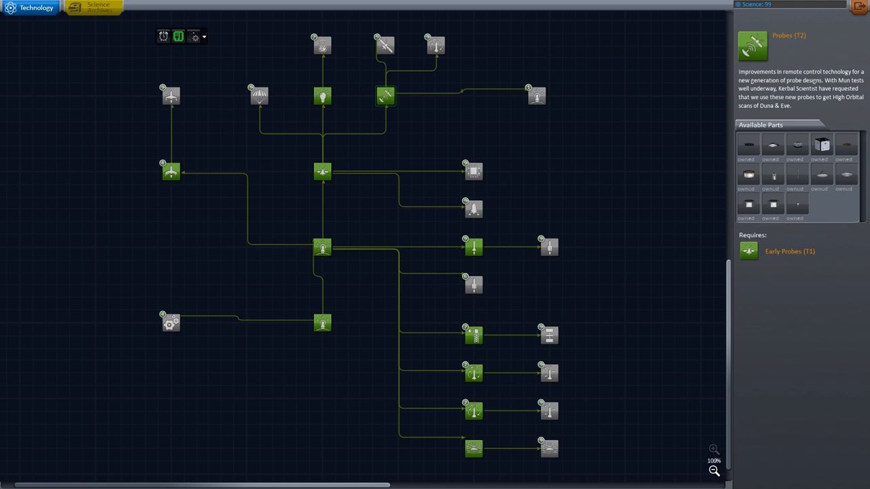
{"action": "left_click", "coordinate": [322, 95]}
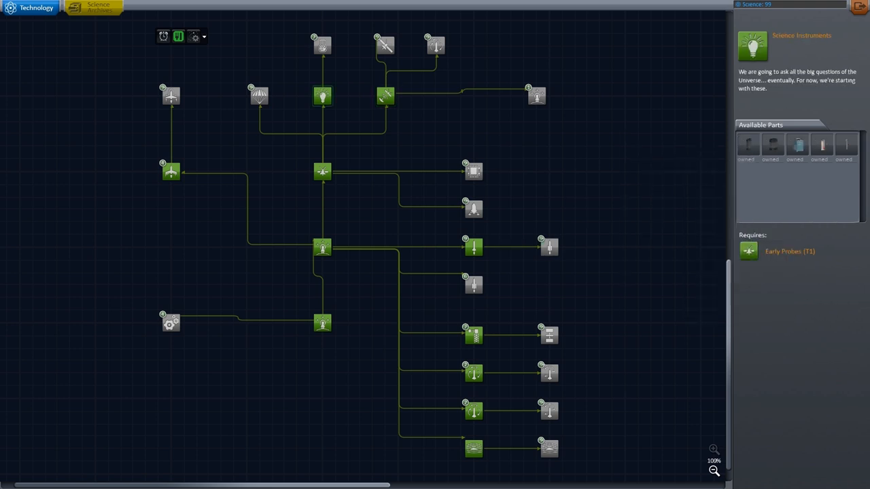
{"action": "left_click", "coordinate": [322, 46]}
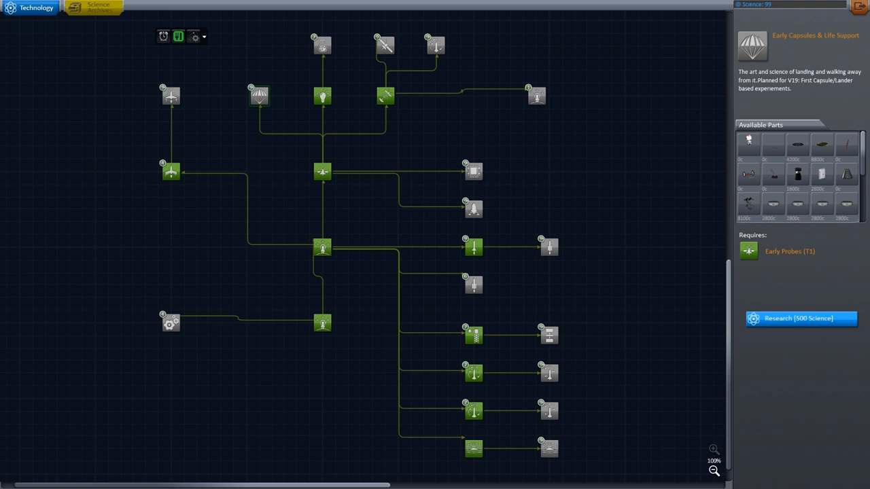
{"action": "mouse_move", "coordinate": [748, 143]}
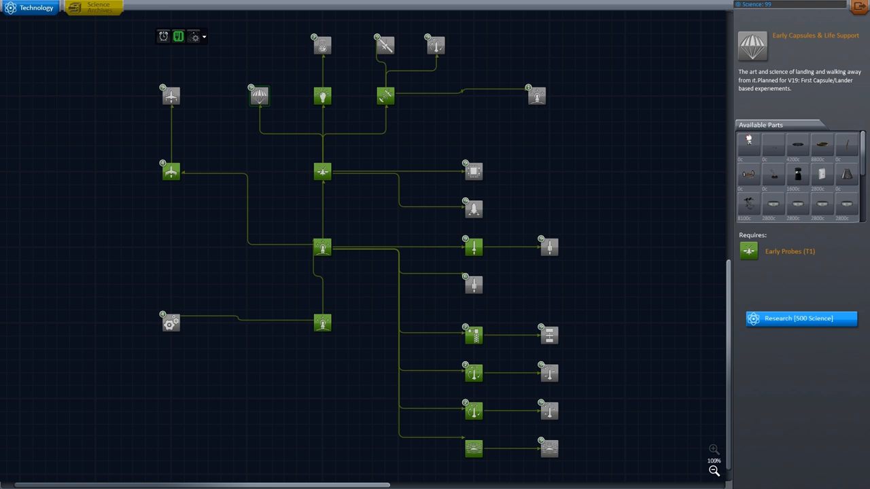
{"action": "left_click", "coordinate": [171, 95]}
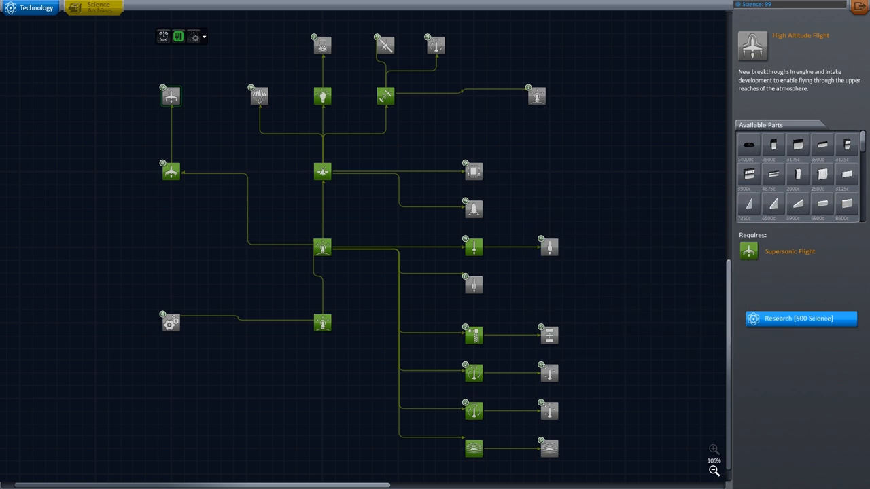
Inspect the Things that don't work node, then Science Instruments with its Early Probes prerequisite and parts.
{"action": "left_click", "coordinate": [172, 324]}
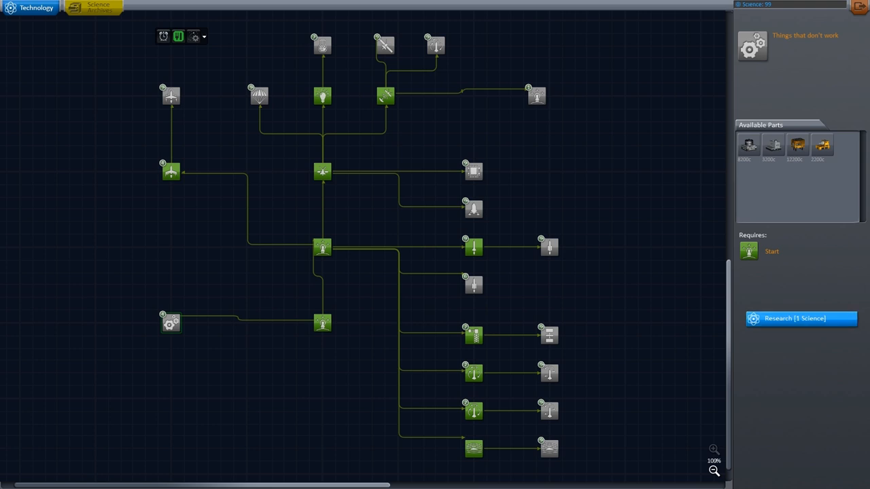
{"action": "left_click", "coordinate": [321, 324]}
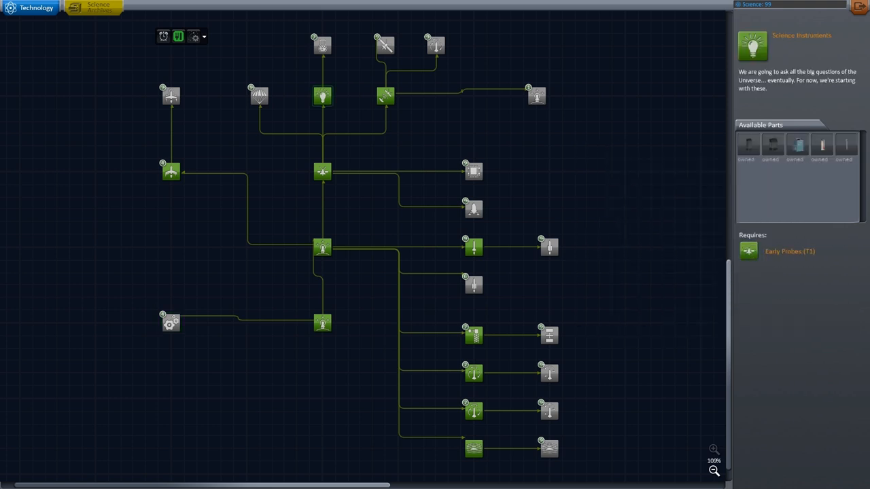
{"action": "mouse_move", "coordinate": [797, 144]}
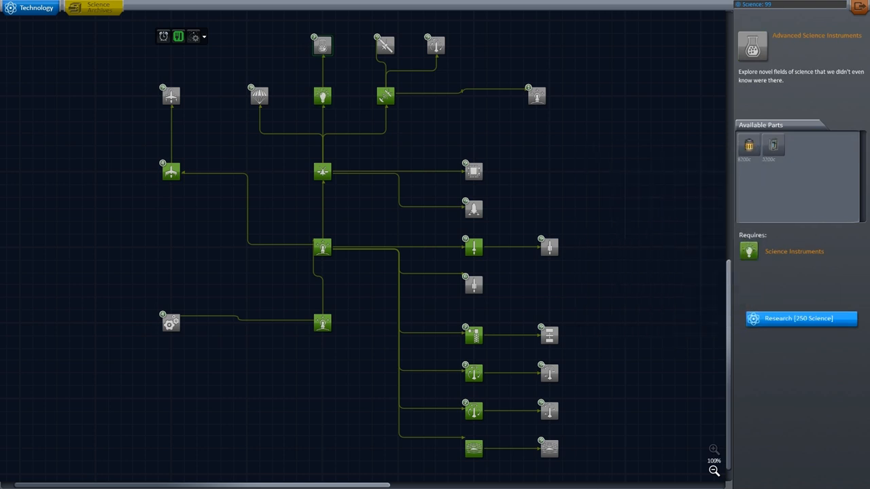
Revisit Things that don't work, then return to Early Electronics showing its Early Probes prerequisite and 500-science cost.
{"action": "left_click", "coordinate": [172, 324]}
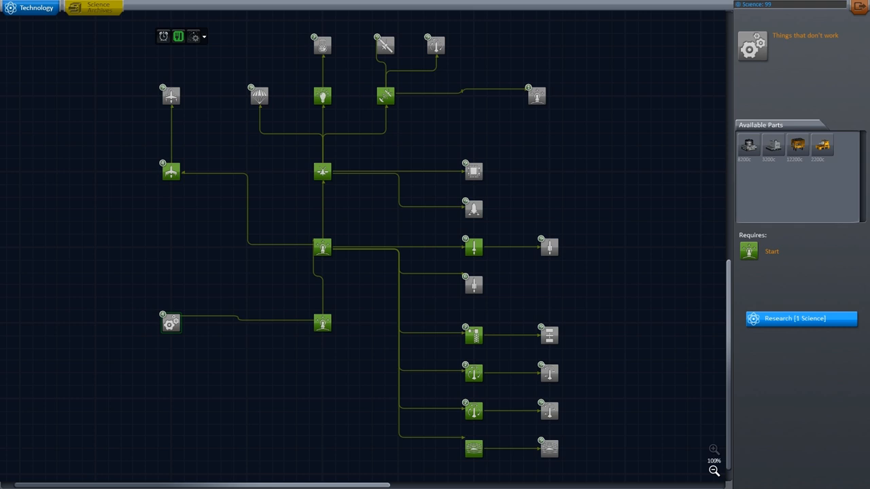
{"action": "left_click", "coordinate": [473, 171]}
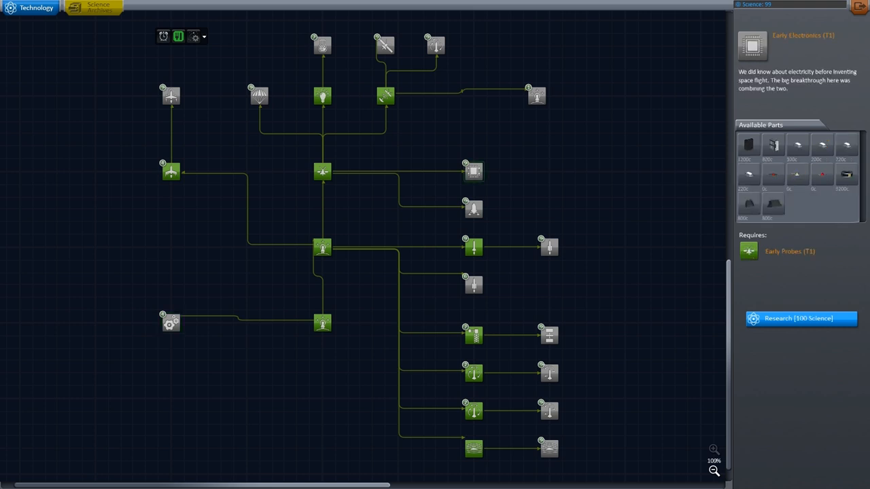